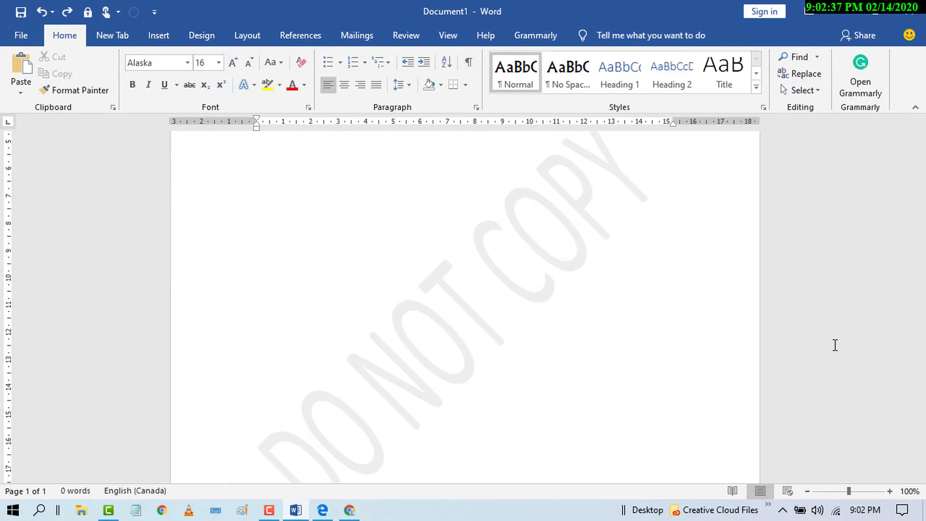
pyautogui.moveTo(659, 306)
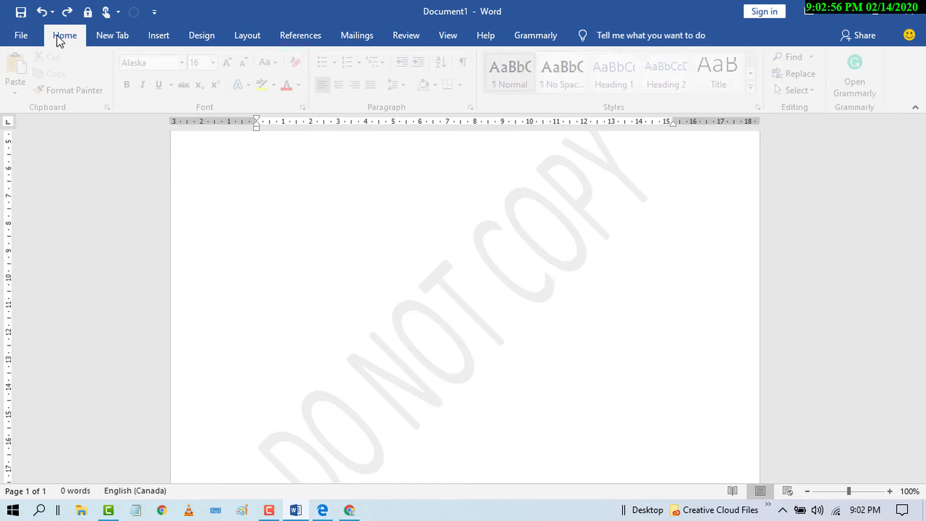
# Browse the Design tab's Watermark options, then return to Home and scroll down the page.
pyautogui.click(201, 36)
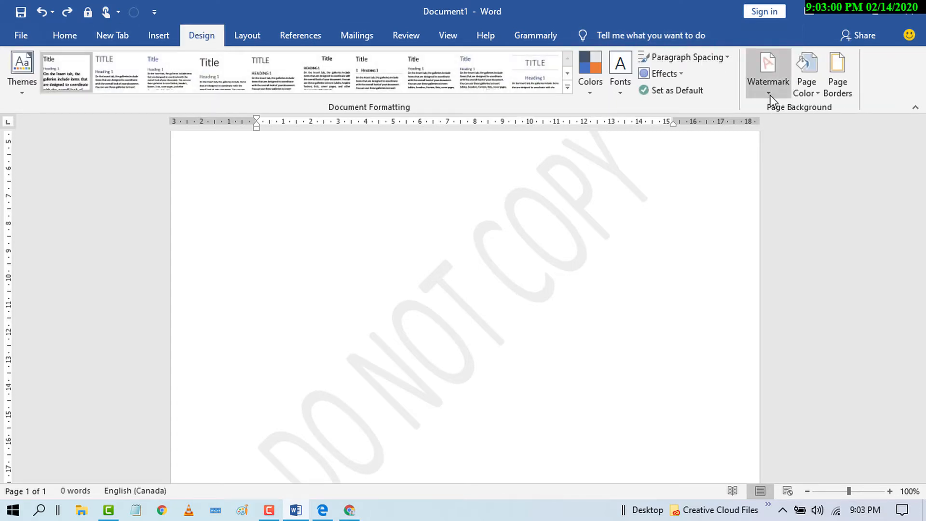
pyautogui.click(767, 74)
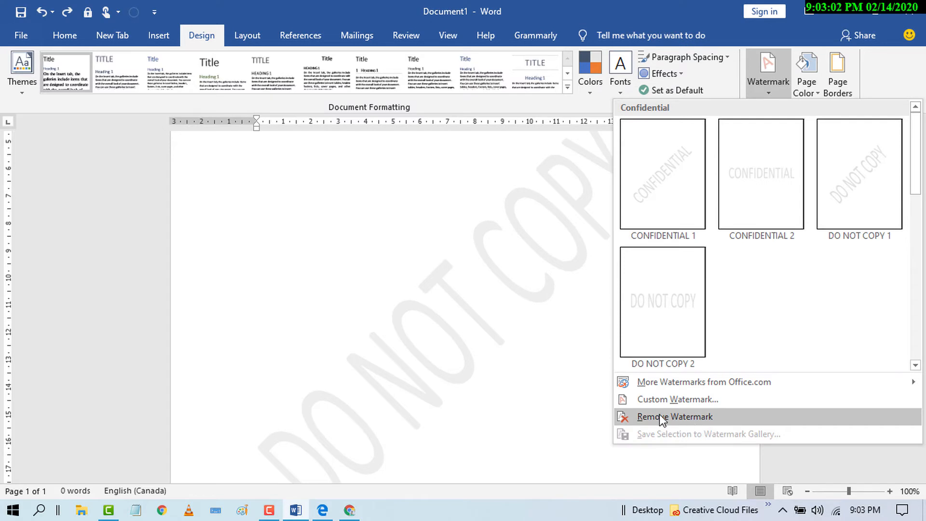
pyautogui.moveTo(676, 422)
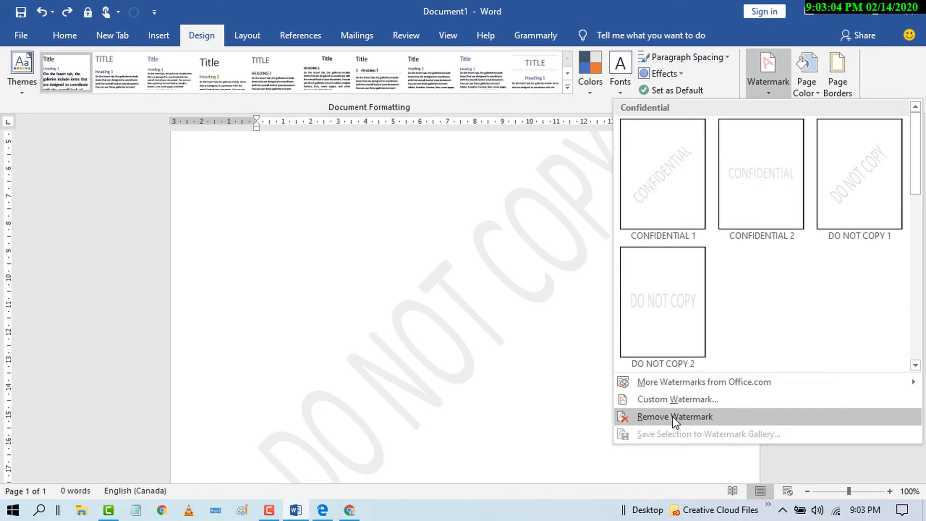
pyautogui.moveTo(655, 423)
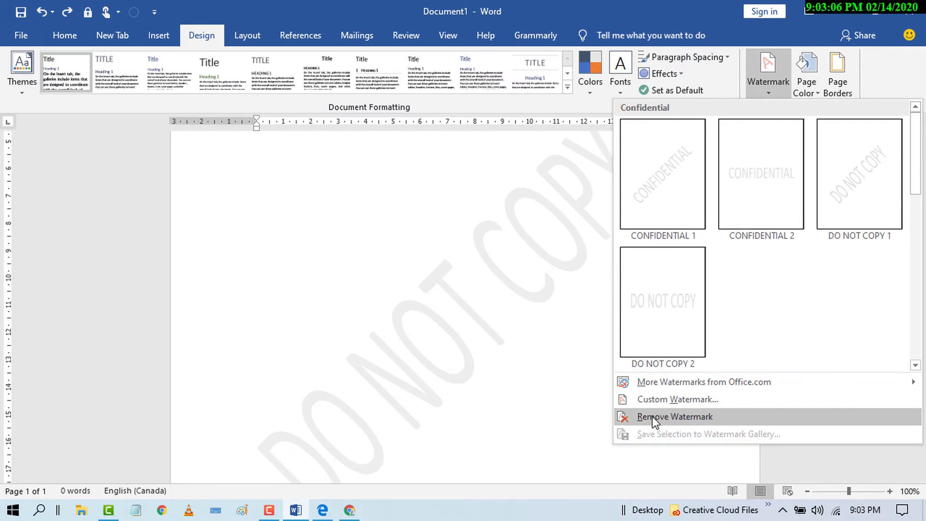
pyautogui.moveTo(505, 380)
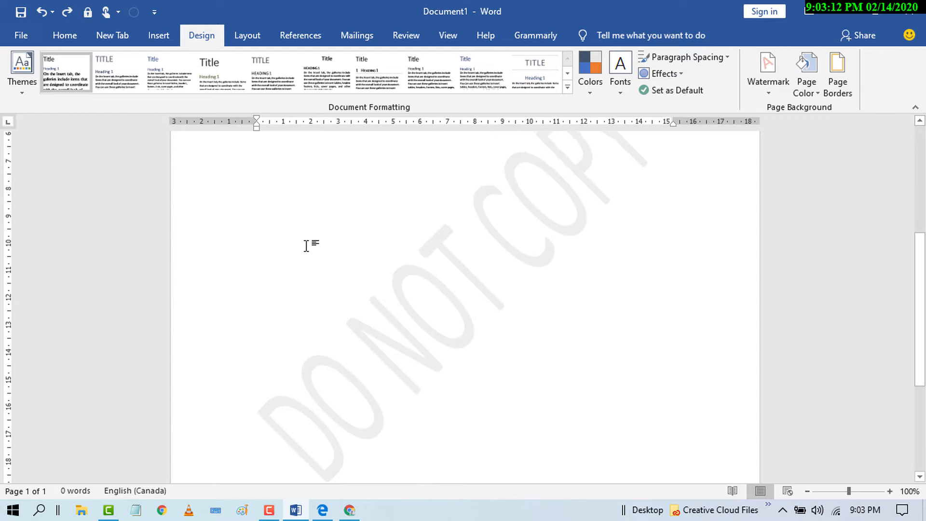
pyautogui.click(65, 35)
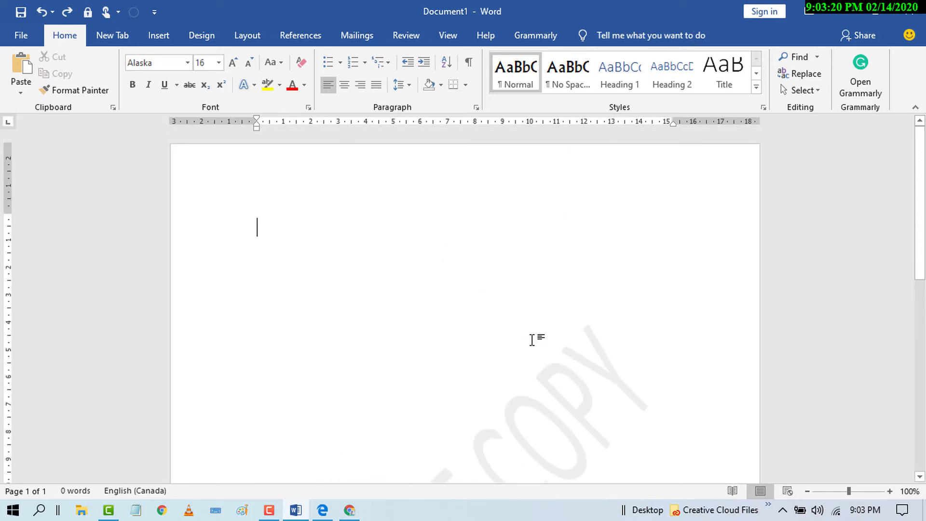
pyautogui.moveTo(260, 181)
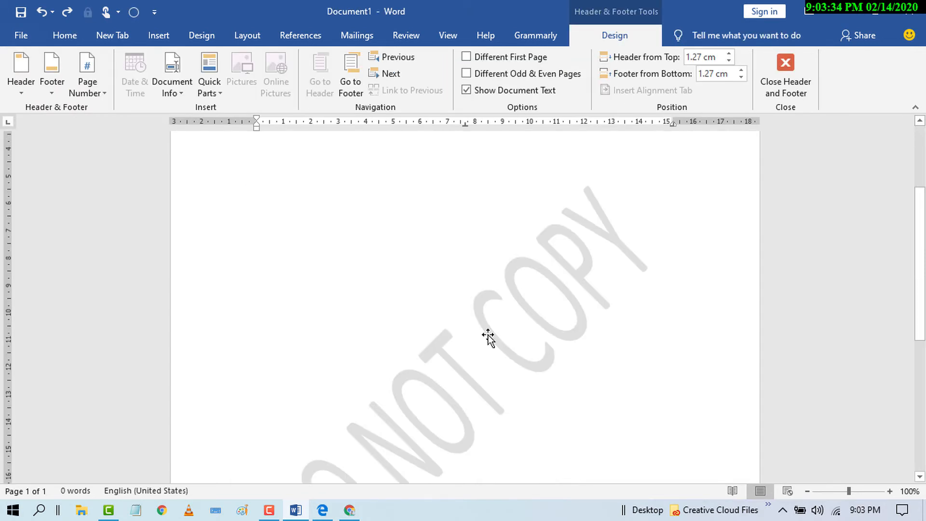
pyautogui.moveTo(489, 334)
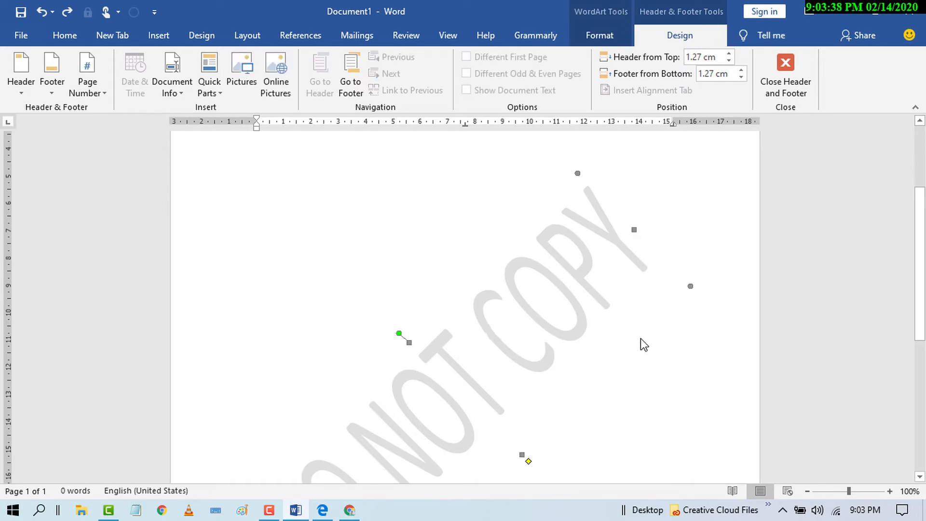
pyautogui.scroll(-3)
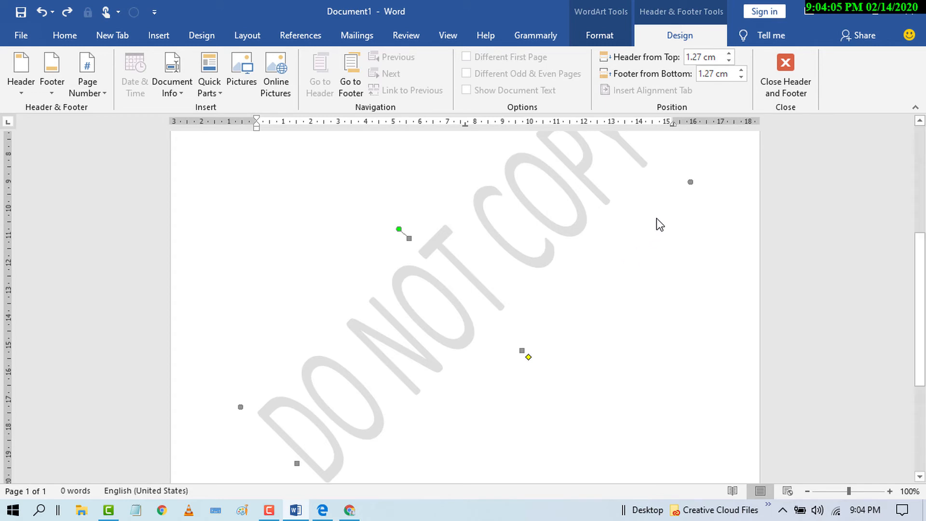
pyautogui.moveTo(493, 235)
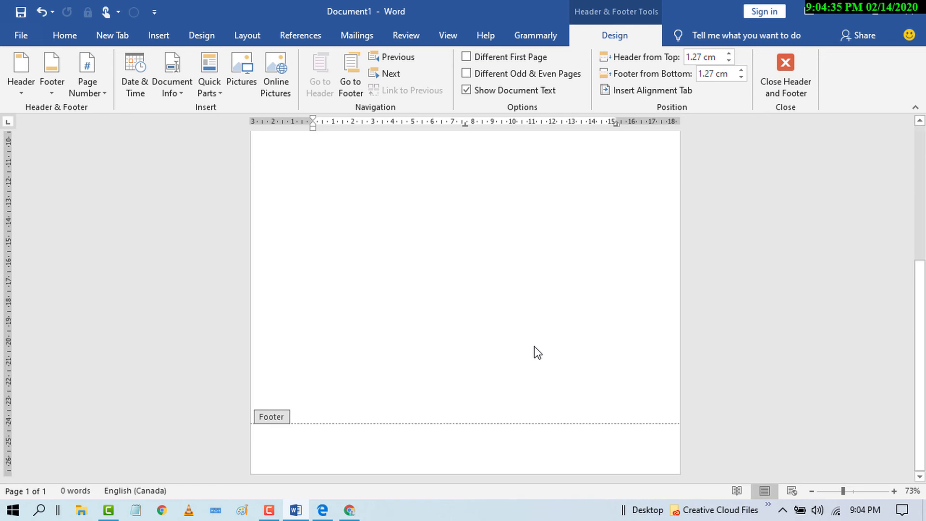
pyautogui.moveTo(263, 261)
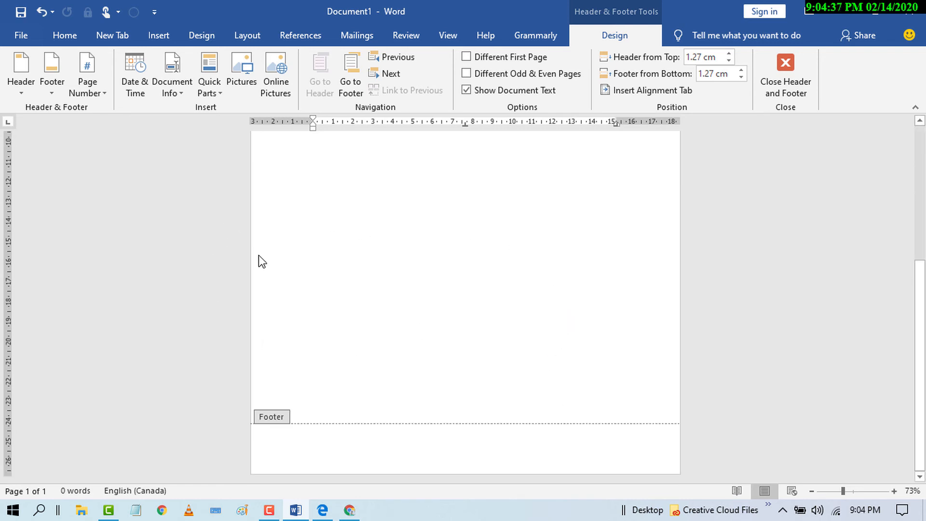